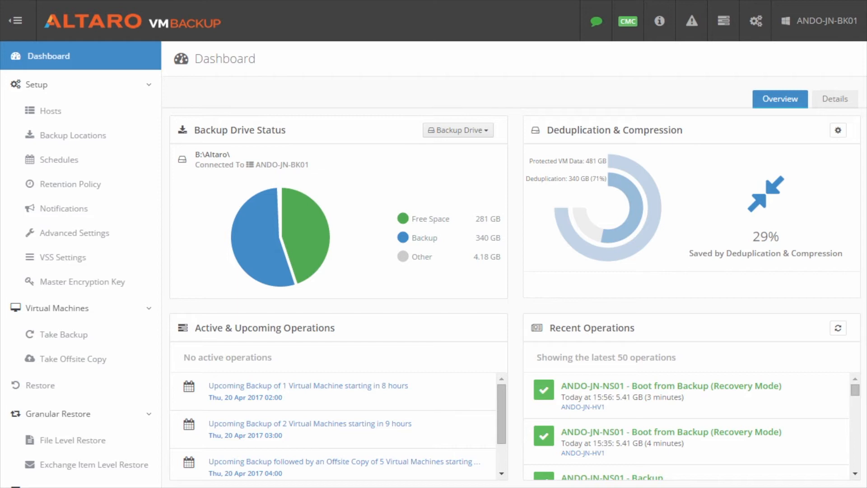
mouse_move(200, 482)
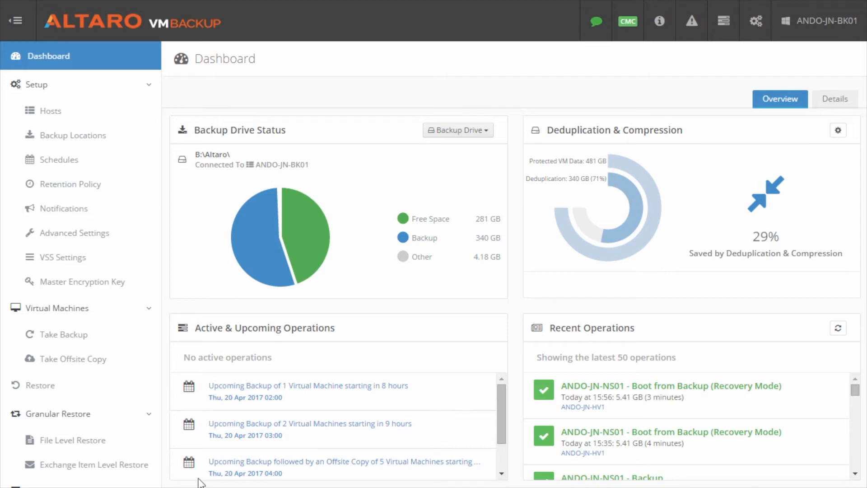
Step: Go to the Boot From Backup page, which lists no VMs currently booted from backup
scroll(down, 3)
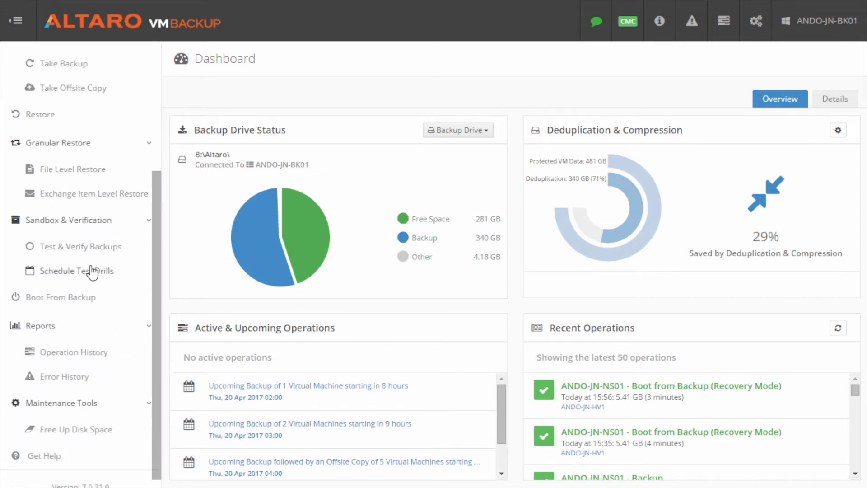
click(60, 297)
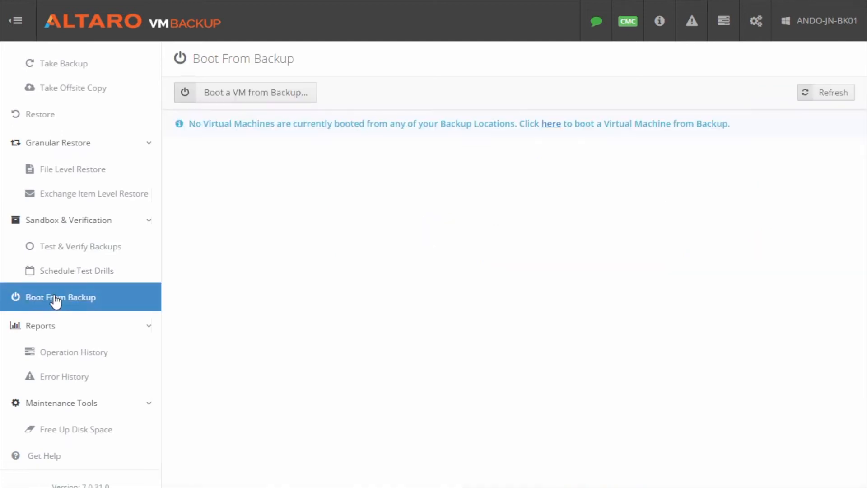
mouse_move(321, 221)
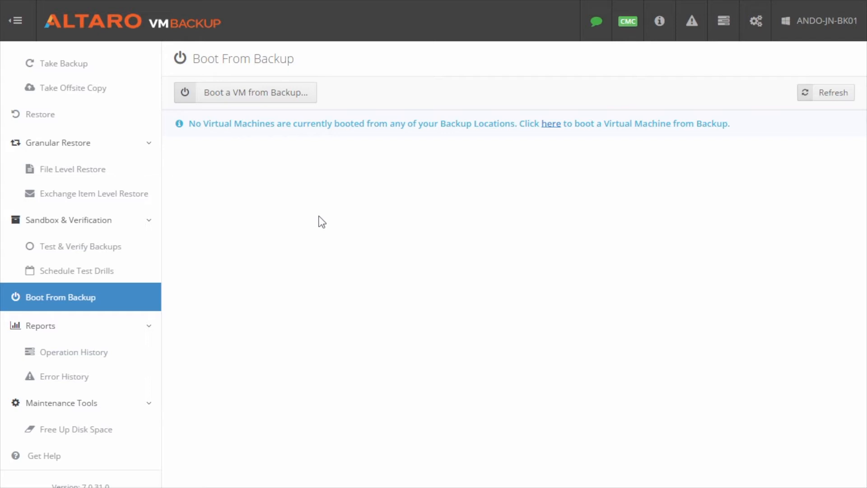
mouse_move(307, 110)
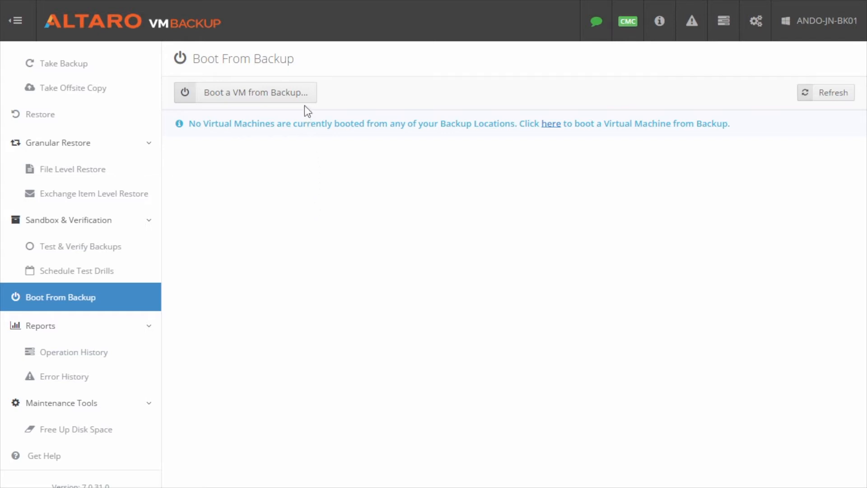
Step: Start the Boot a VM from Backup wizard in Recovery Mode and proceed to the restore source
click(245, 92)
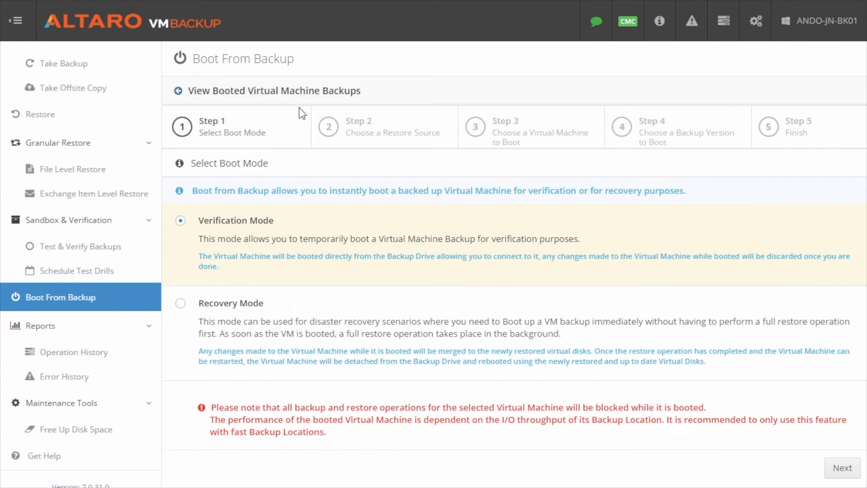
mouse_move(323, 260)
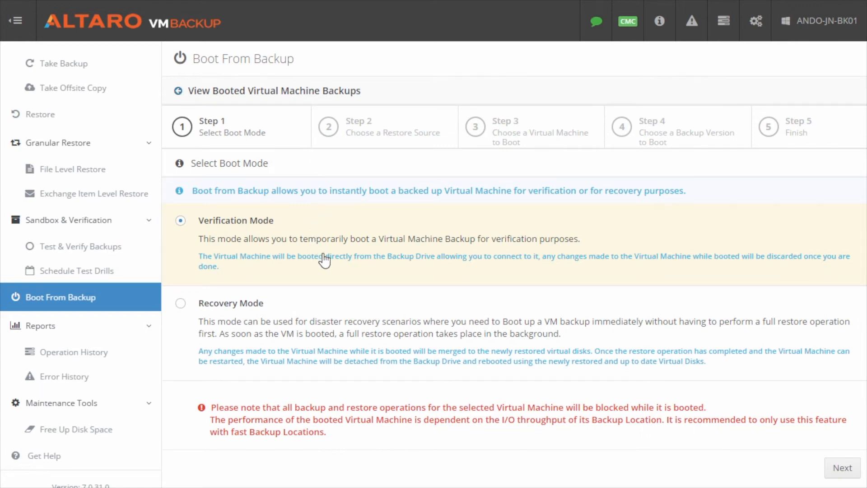
mouse_move(331, 292)
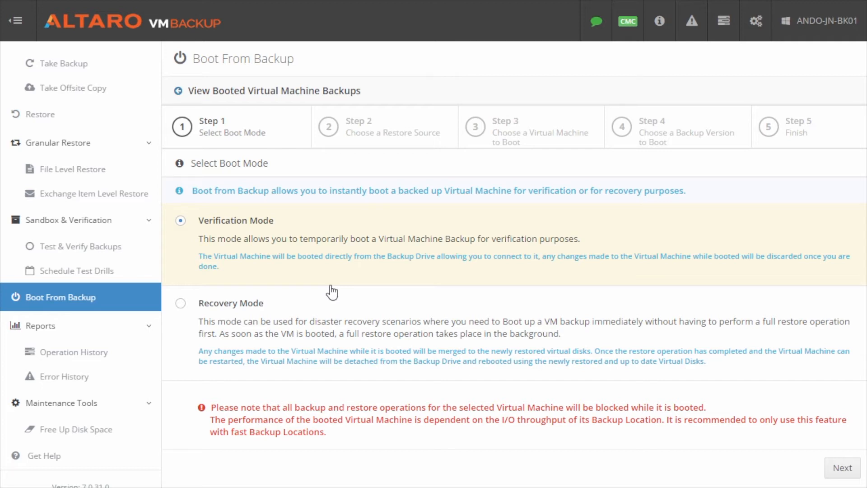
click(181, 303)
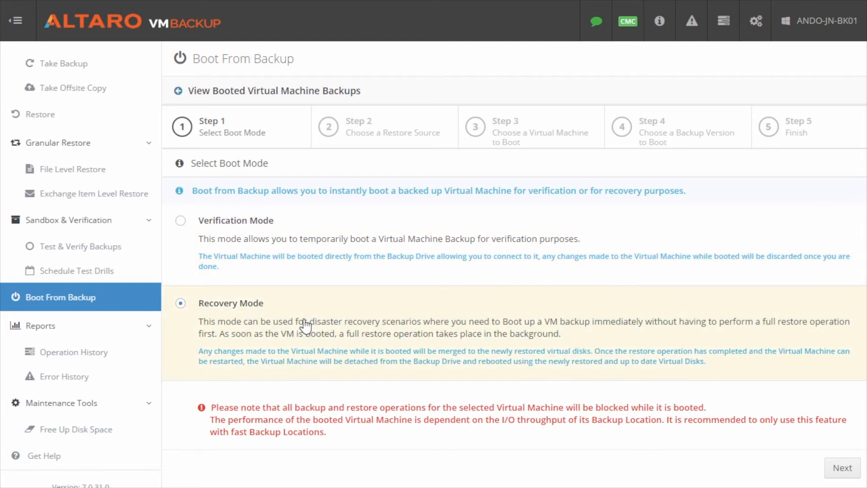
mouse_move(849, 477)
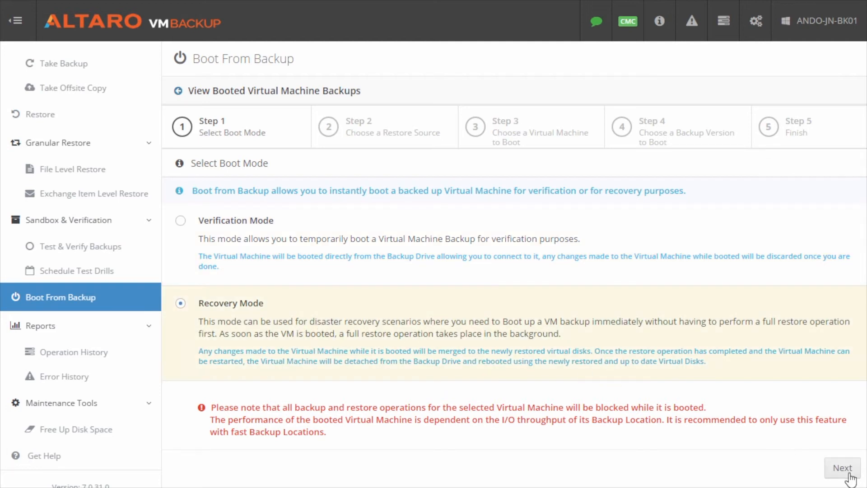
click(841, 466)
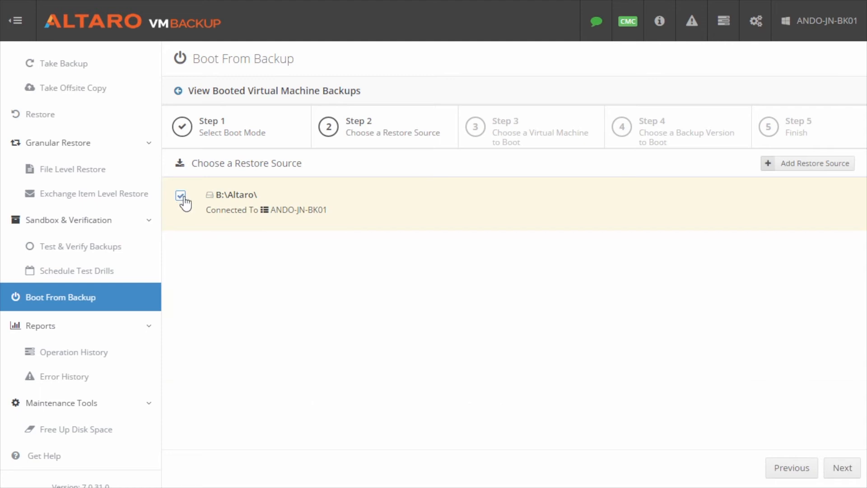
mouse_move(841, 467)
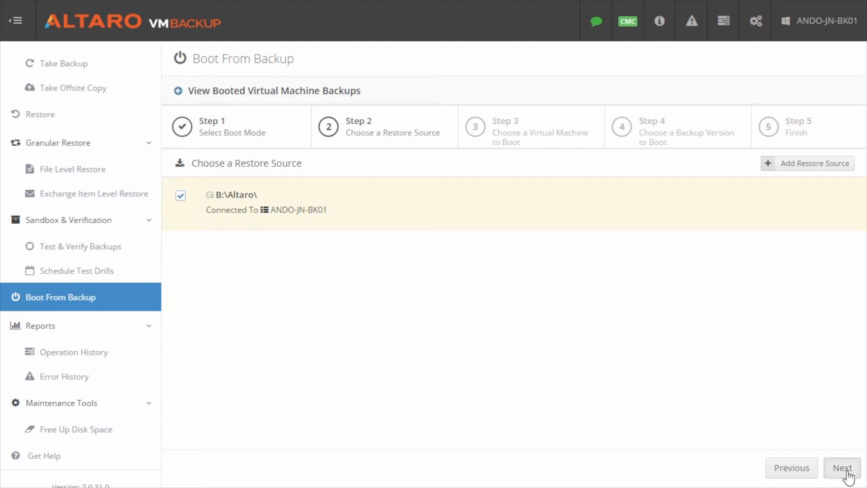
Step: Use B:\Altaro\ as the restore source and choose ANDO-JN-NS01 as the VM to boot
click(841, 467)
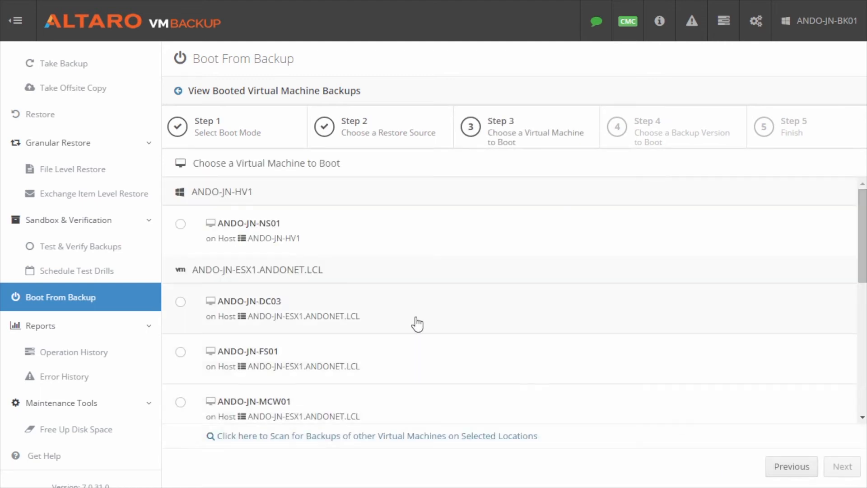
click(180, 223)
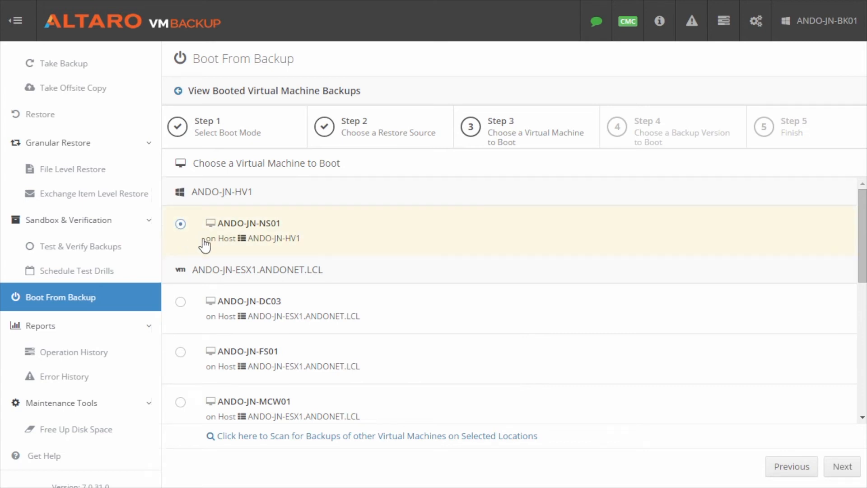
click(841, 466)
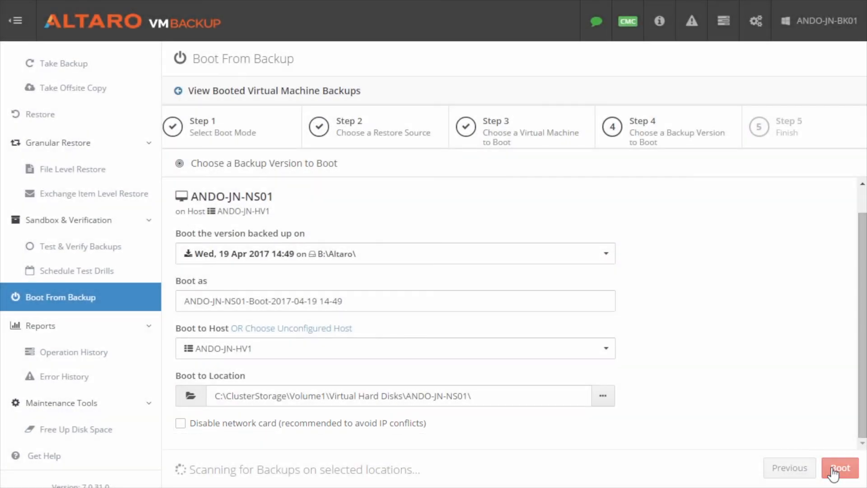
Step: Boot the 19 Apr 2017 version of ANDO-JN-NS01 on ANDO-JN-HV1 and view the booted VM backups
click(840, 467)
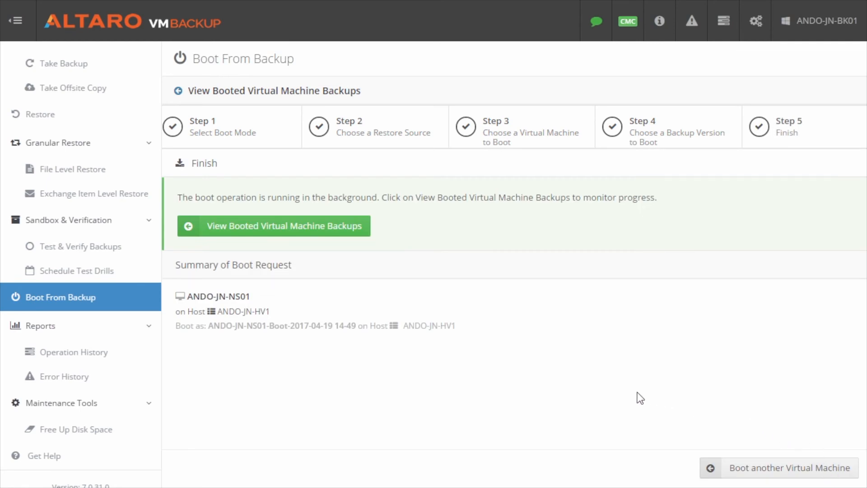
mouse_move(369, 263)
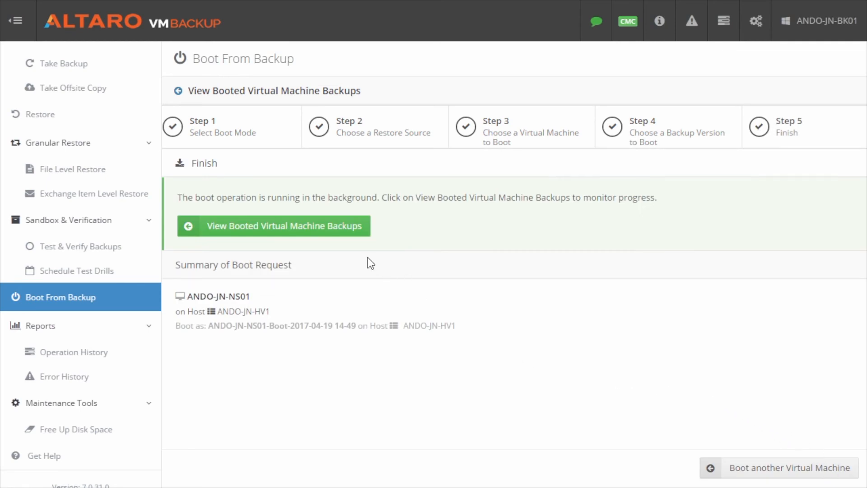
mouse_move(331, 245)
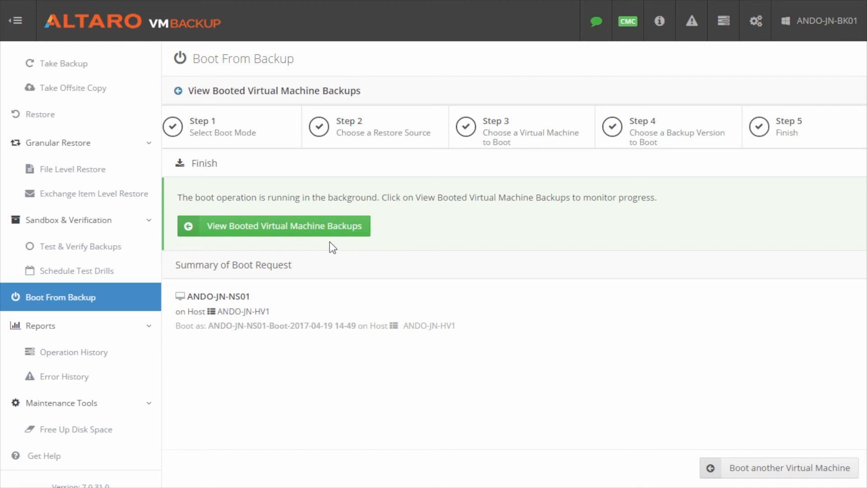
click(273, 226)
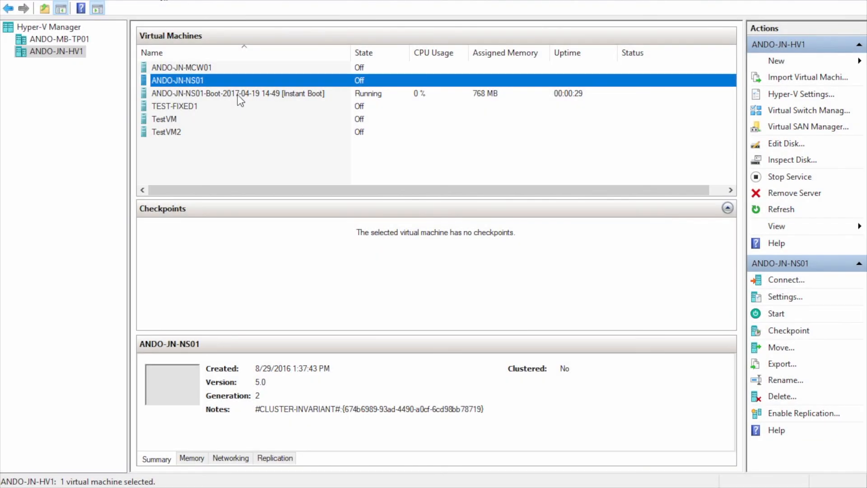
click(237, 93)
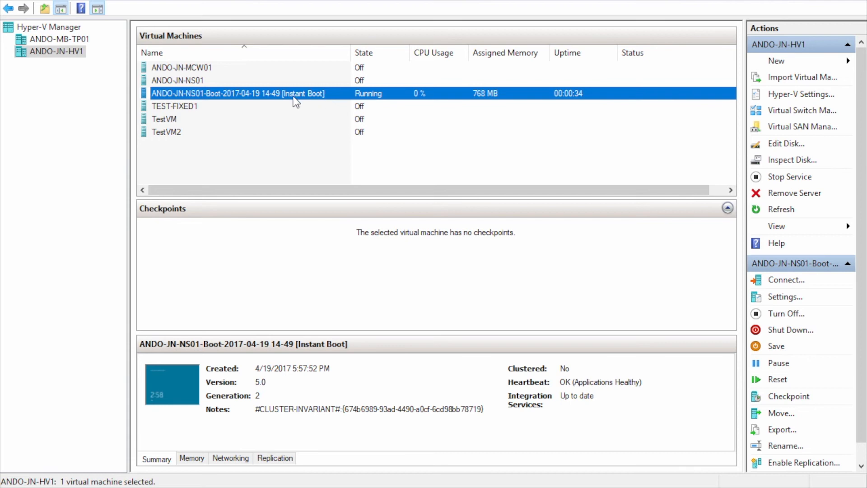
mouse_move(325, 174)
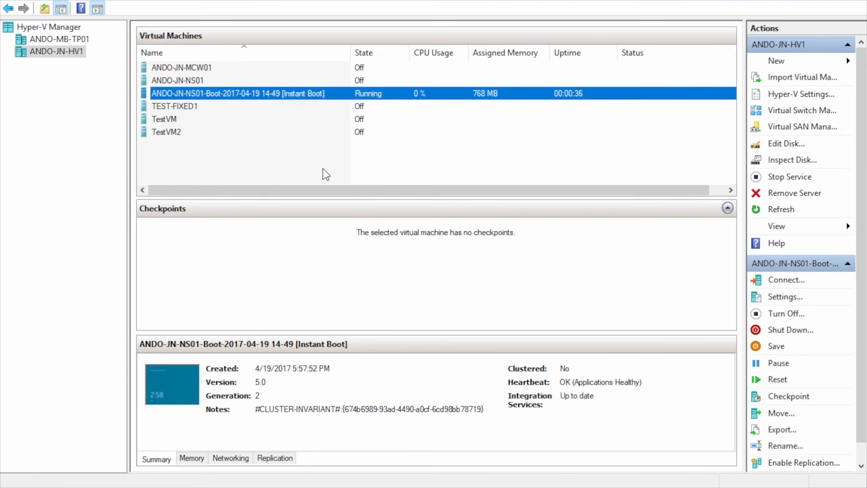
click(786, 279)
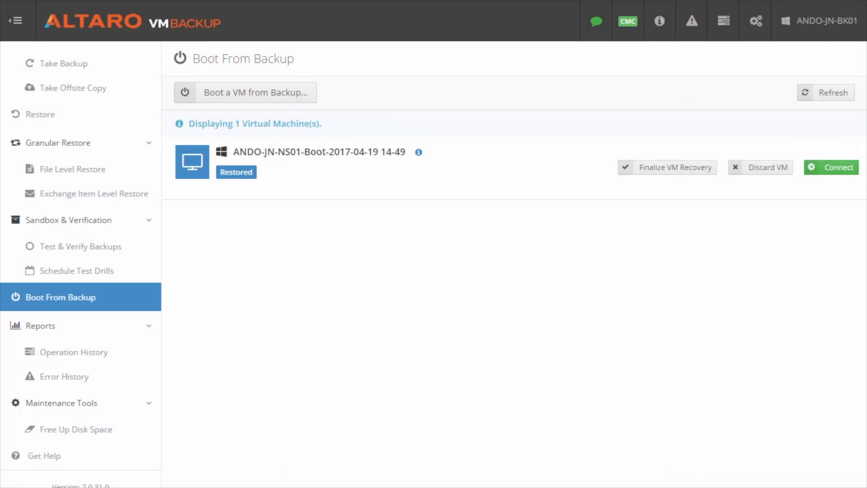
mouse_move(673, 177)
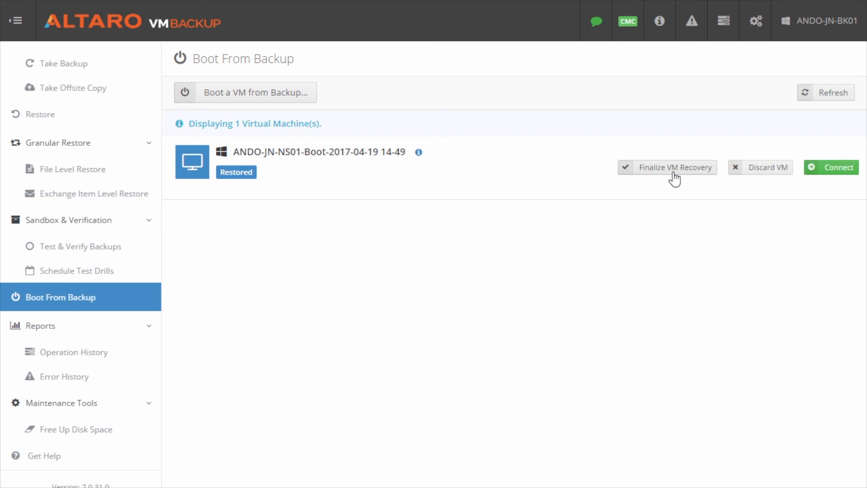
click(667, 167)
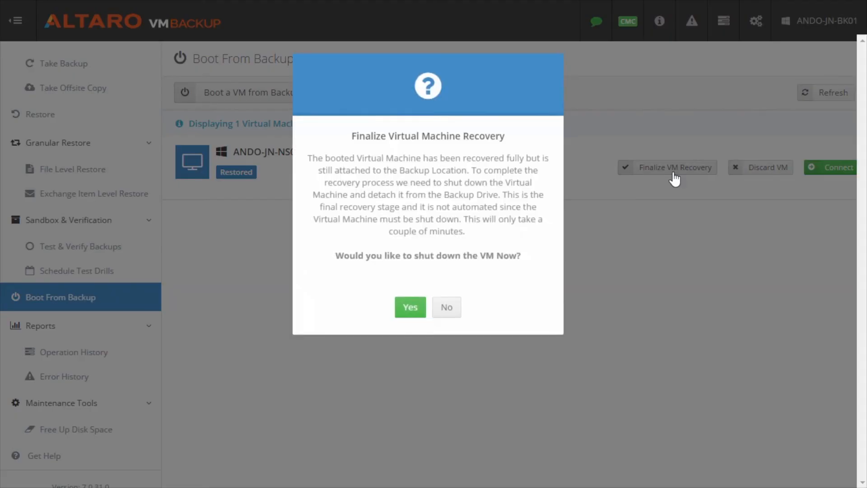
mouse_move(410, 308)
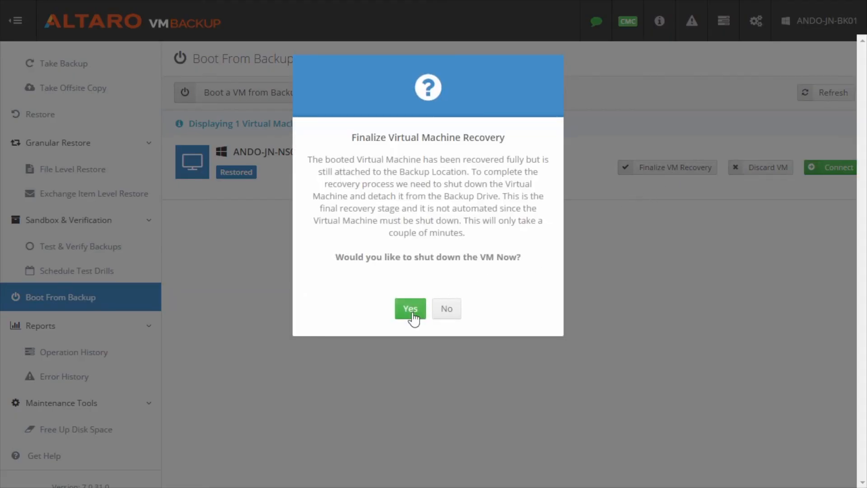
click(409, 308)
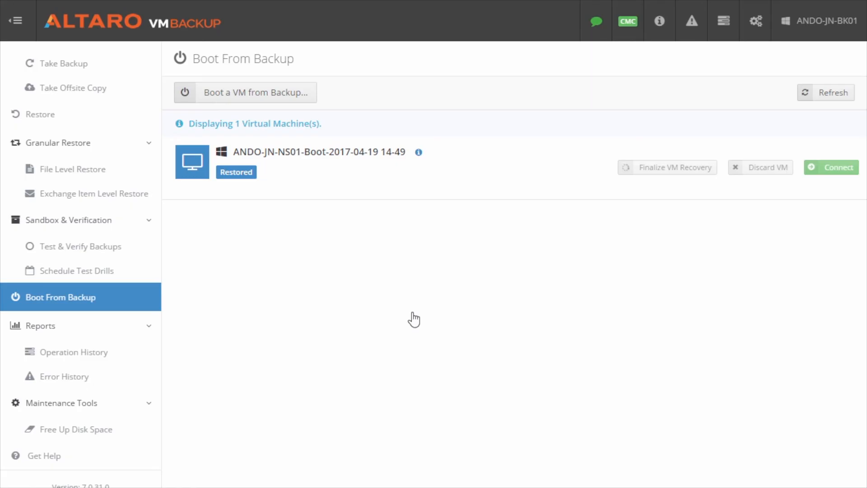
mouse_move(410, 316)
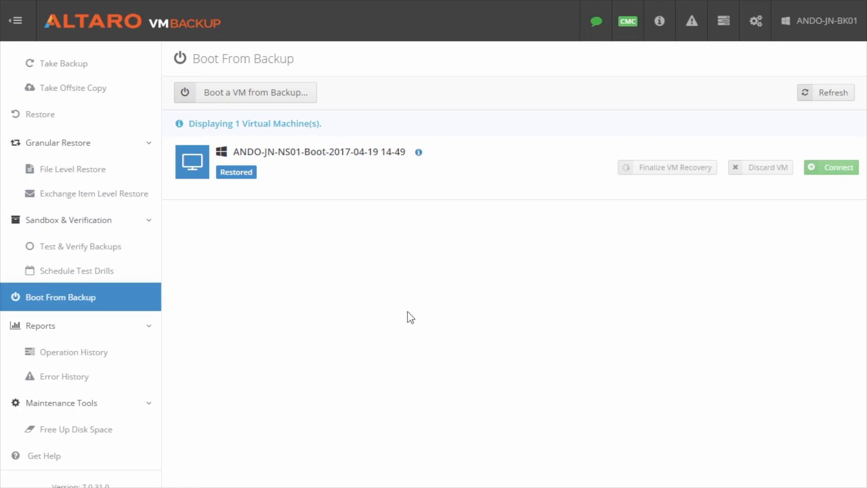